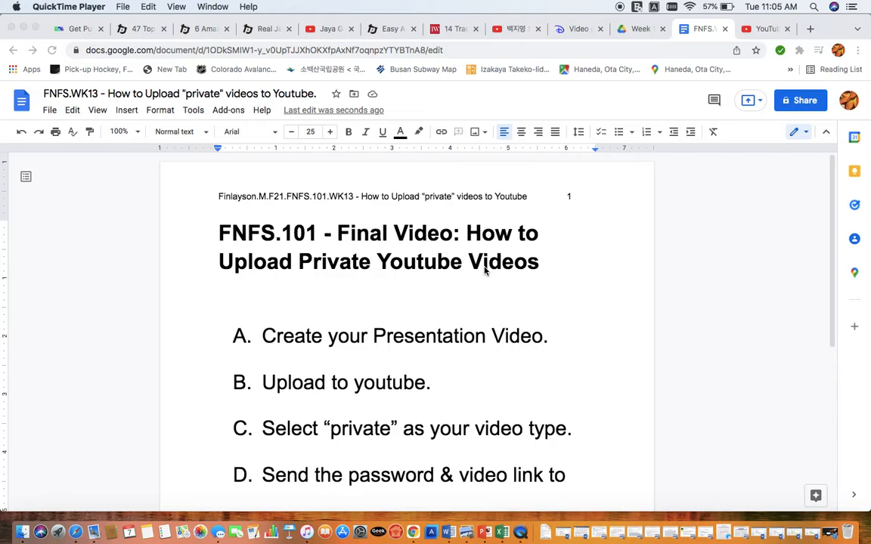
mouse_move(452, 349)
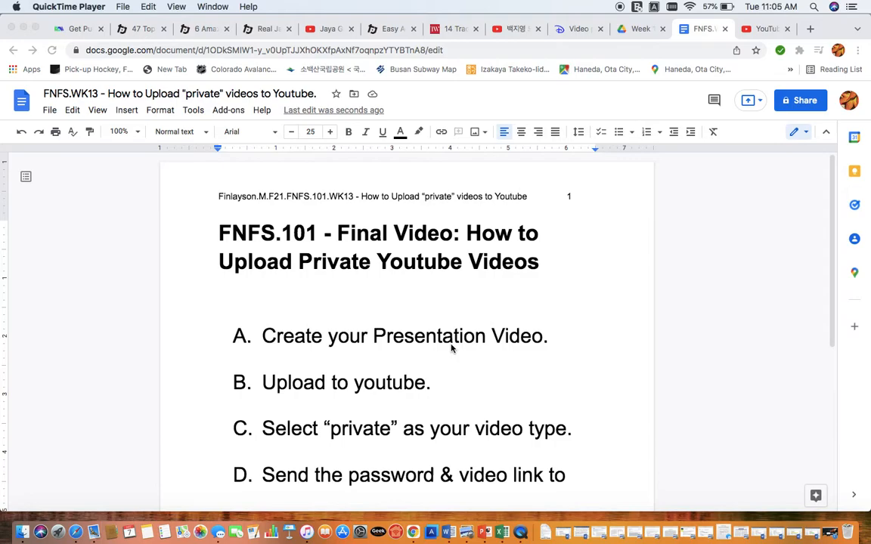
mouse_move(288, 405)
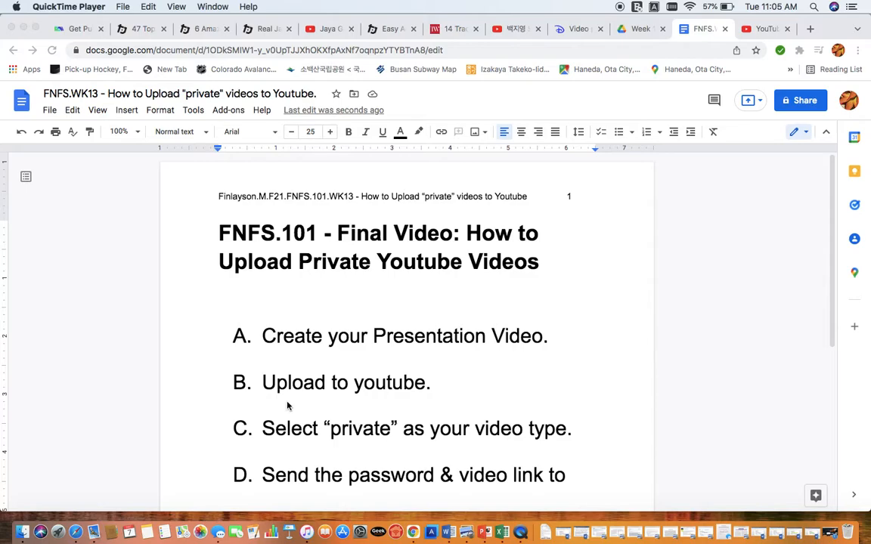
Start a new video upload from the Create menu on the YouTube Studio page.
left_click(764, 29)
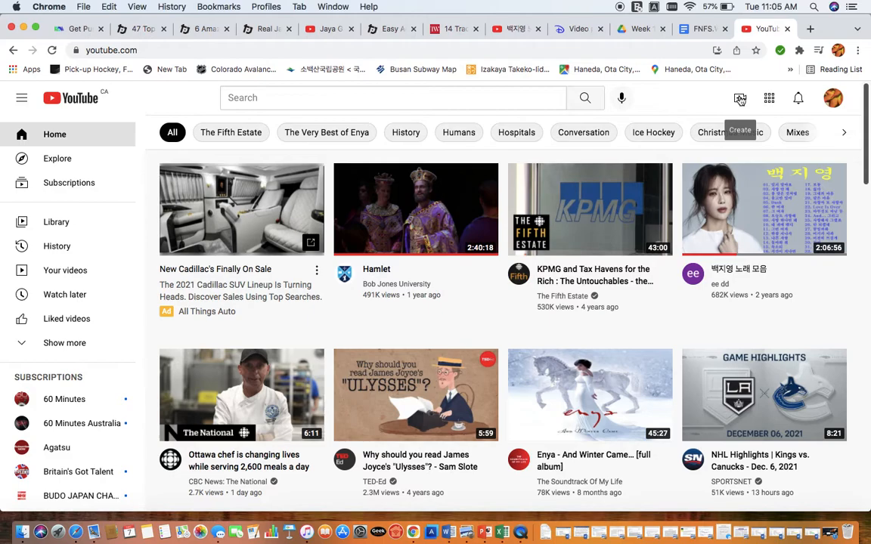
left_click(741, 97)
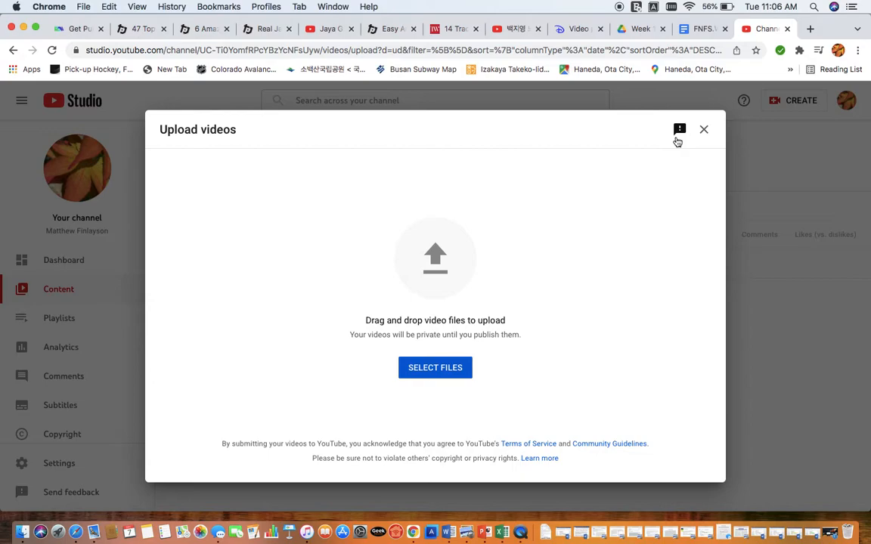
mouse_move(543, 297)
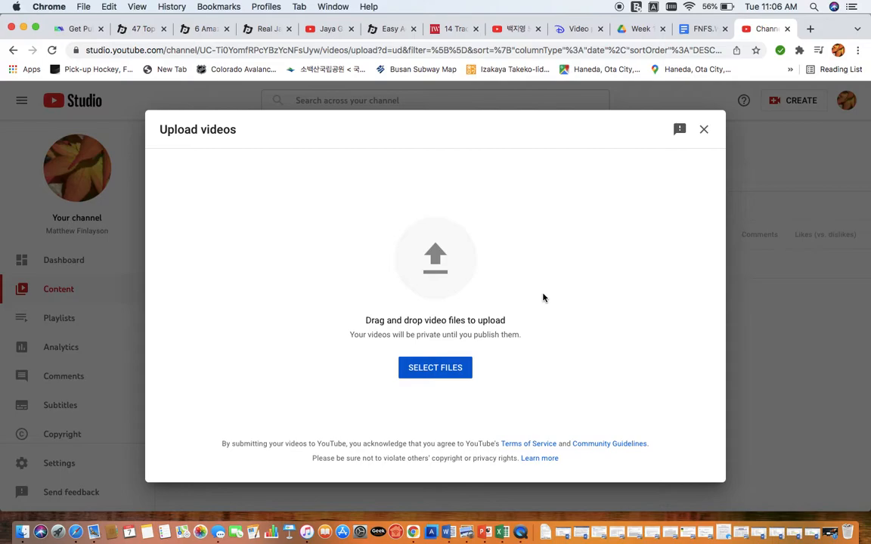
Browse into ENGL.067 then WK11 and choose 'Write your Conclusion Paragraph.mov' to upload.
left_click(435, 367)
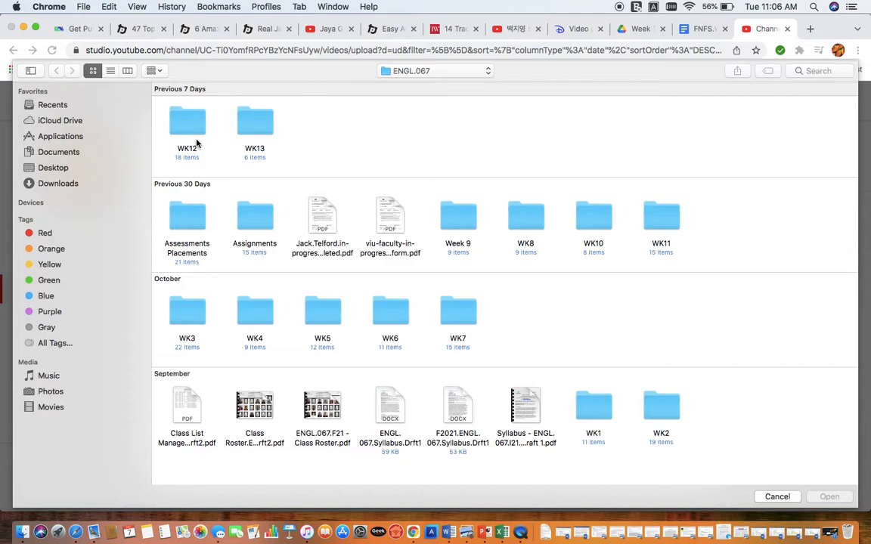
left_click(777, 495)
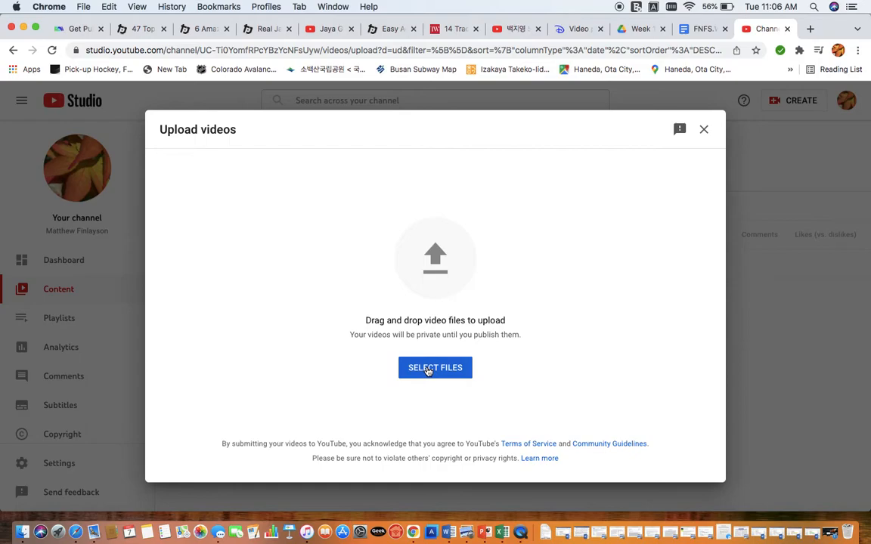
left_click(435, 368)
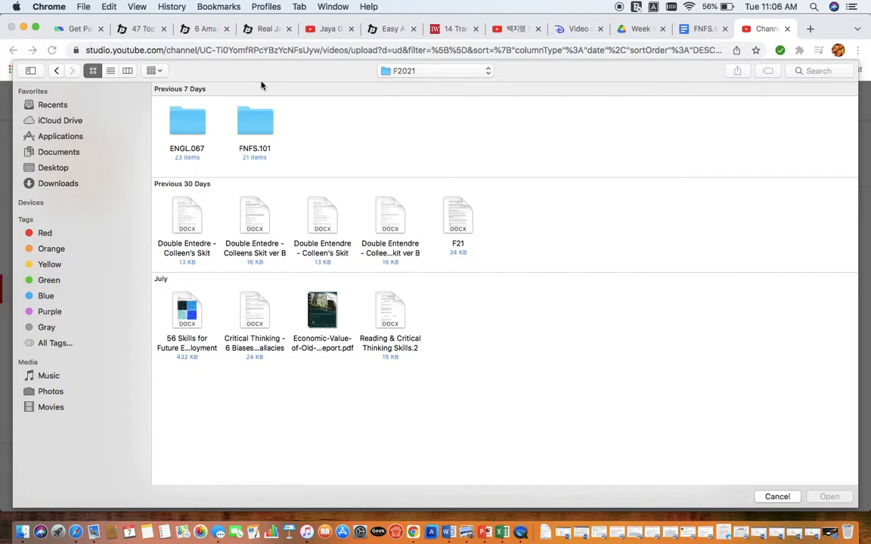
double_click(187, 121)
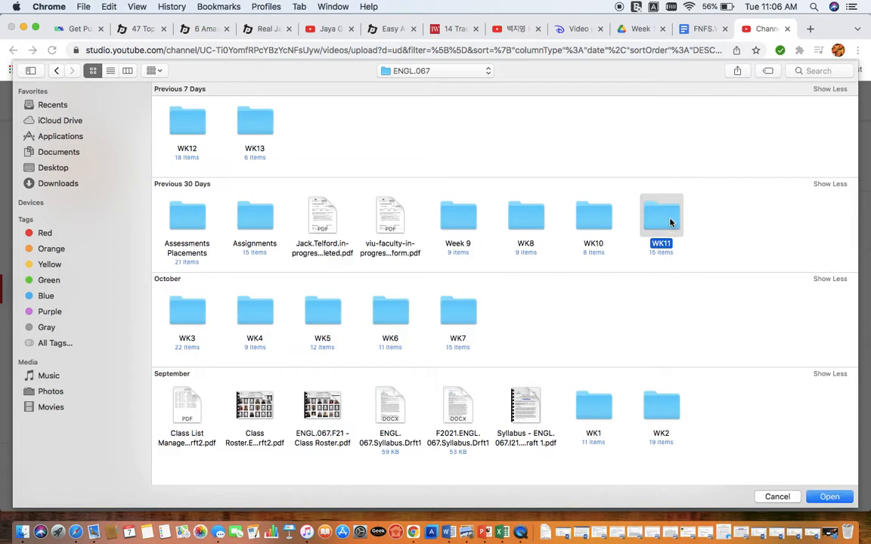
double_click(660, 215)
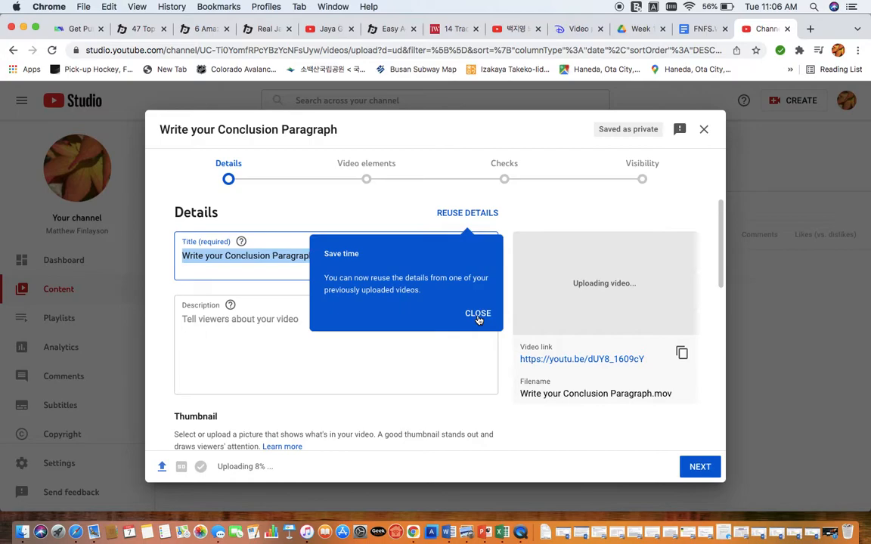
Enter the description "This video is a demo on writing conclusions." for the upload.
left_click(477, 313)
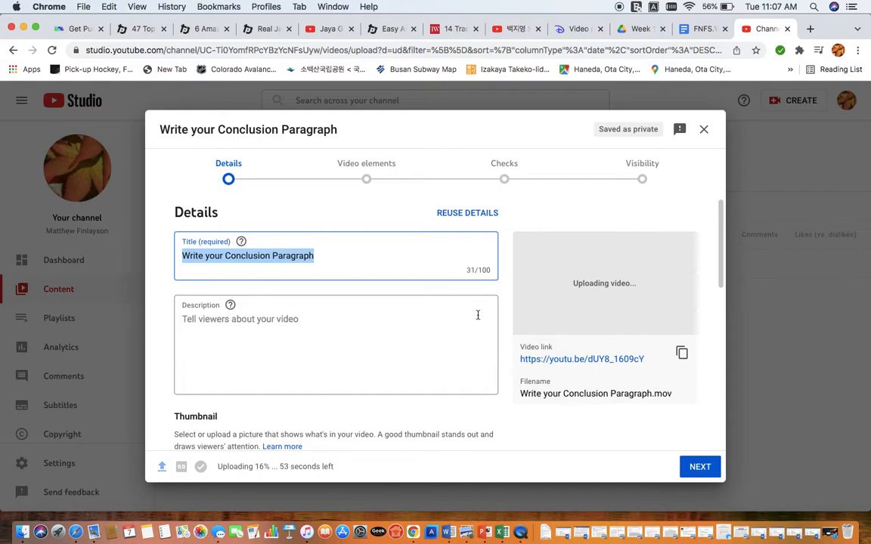
type("This vid")
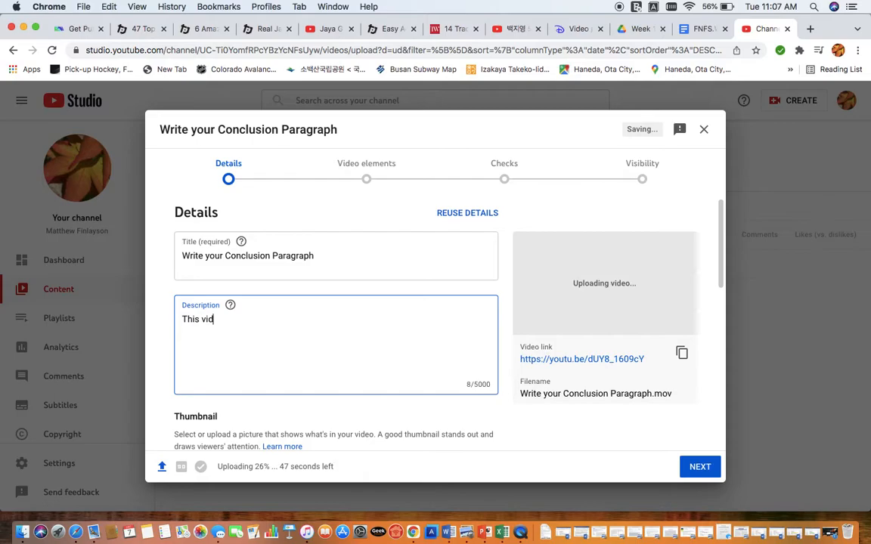
type("eo is a demo on writing co")
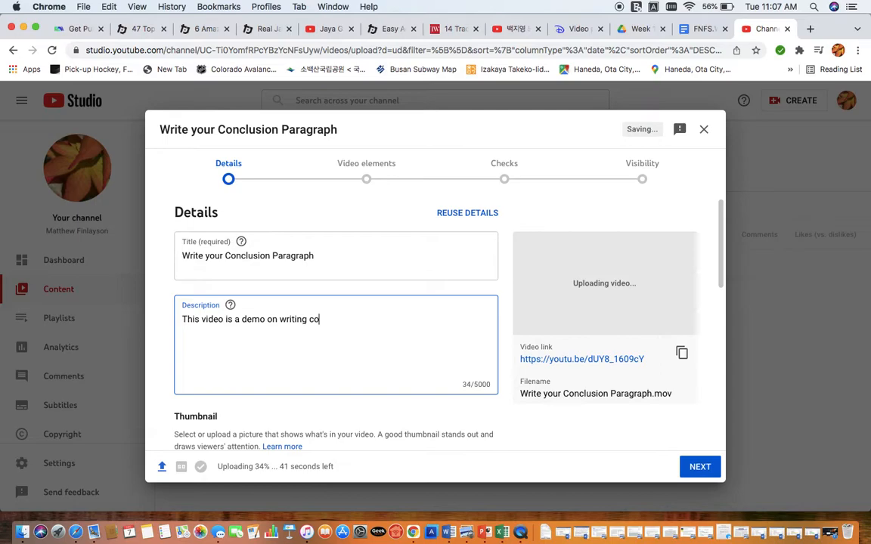
type("nclusions.")
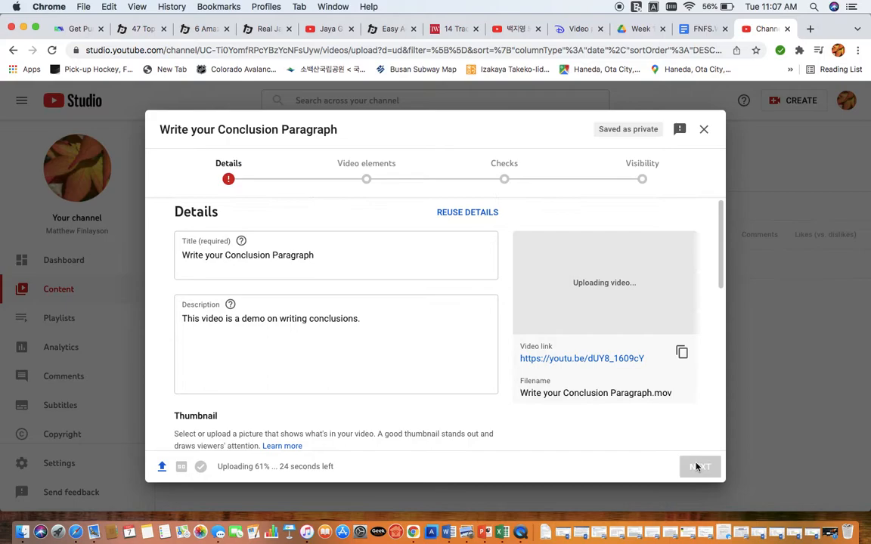
Set the Audience to "No, it's not made for kids".
scroll("down", 3)
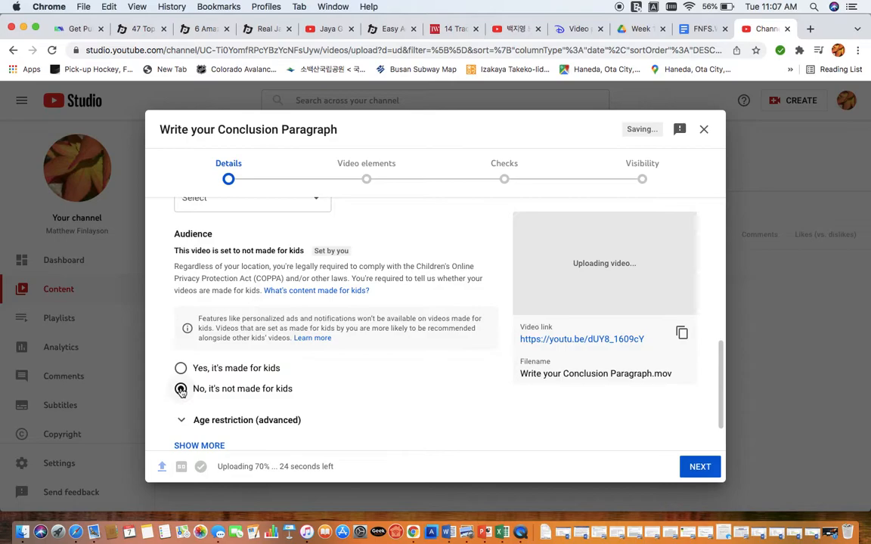
left_click(699, 466)
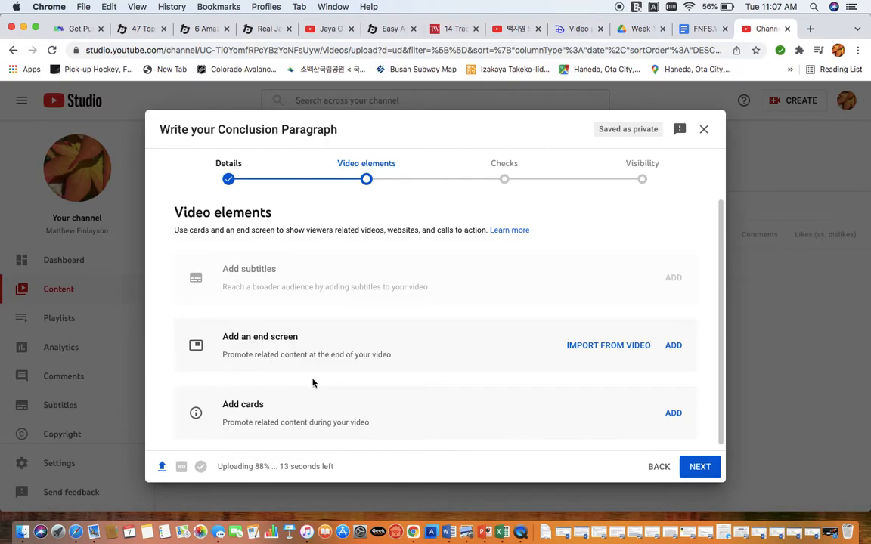
Advance the upload through Video elements and Checks to the Visibility step.
left_click(698, 465)
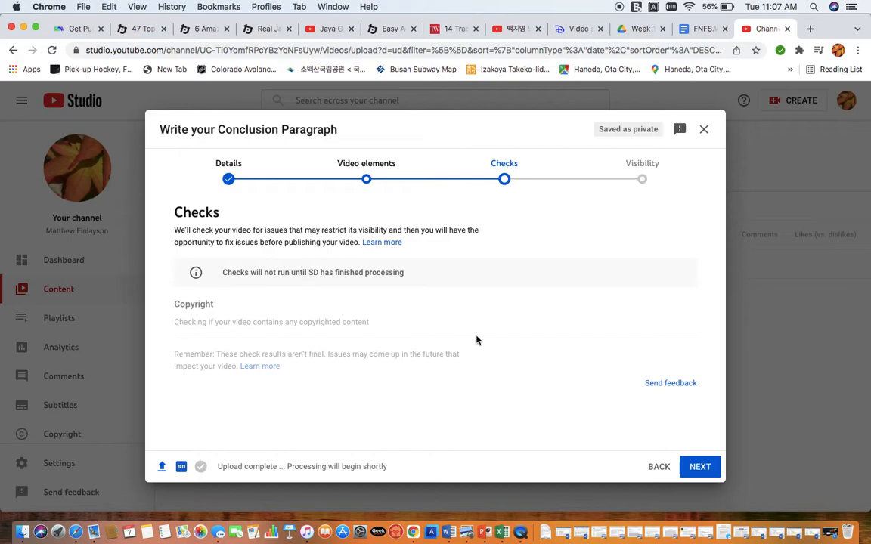
mouse_move(587, 400)
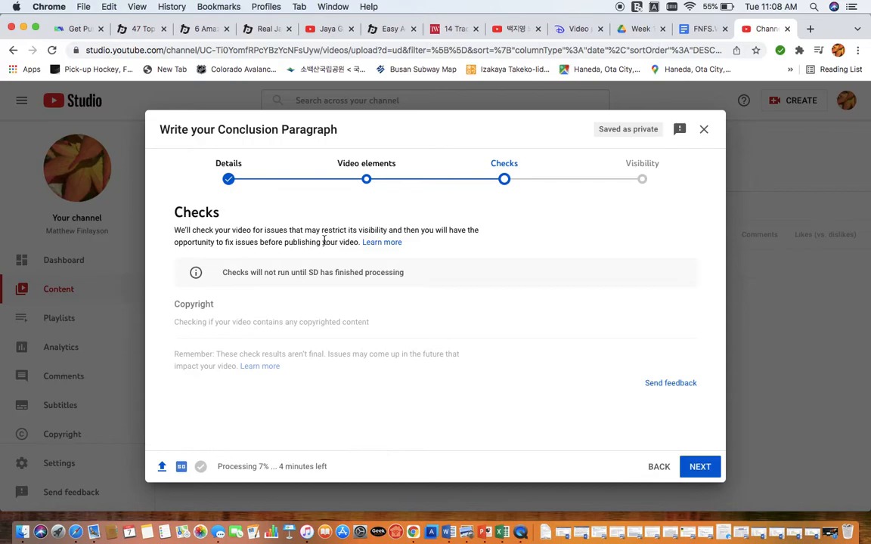
left_click(698, 466)
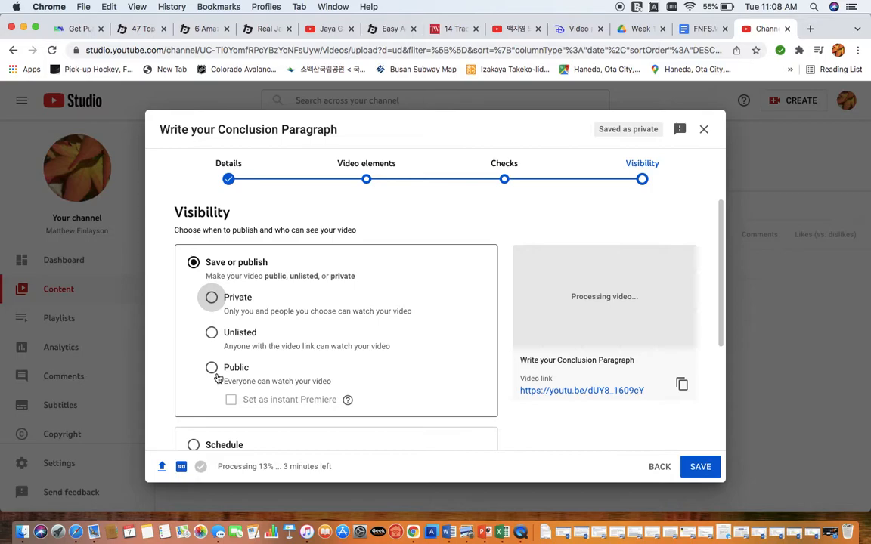
Set visibility to Private and share the video privately with the instructor's email.
left_click(212, 297)
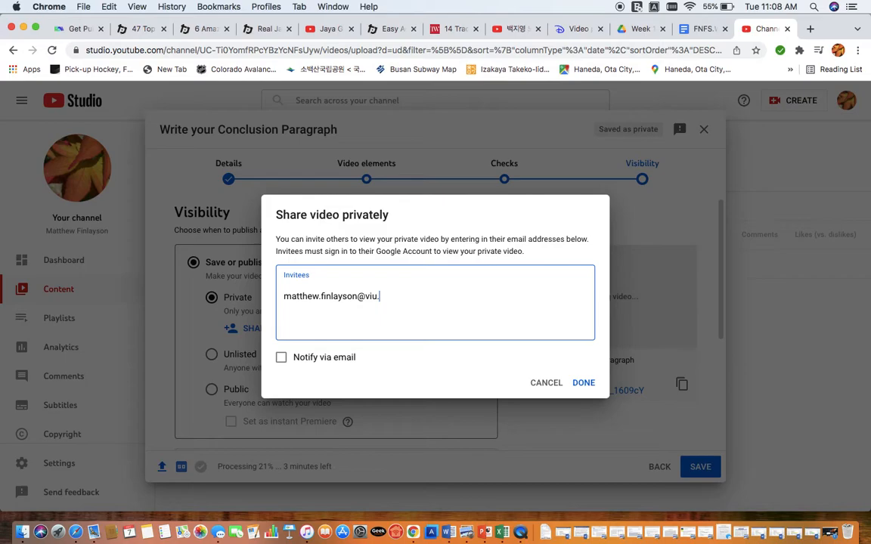
left_click(583, 383)
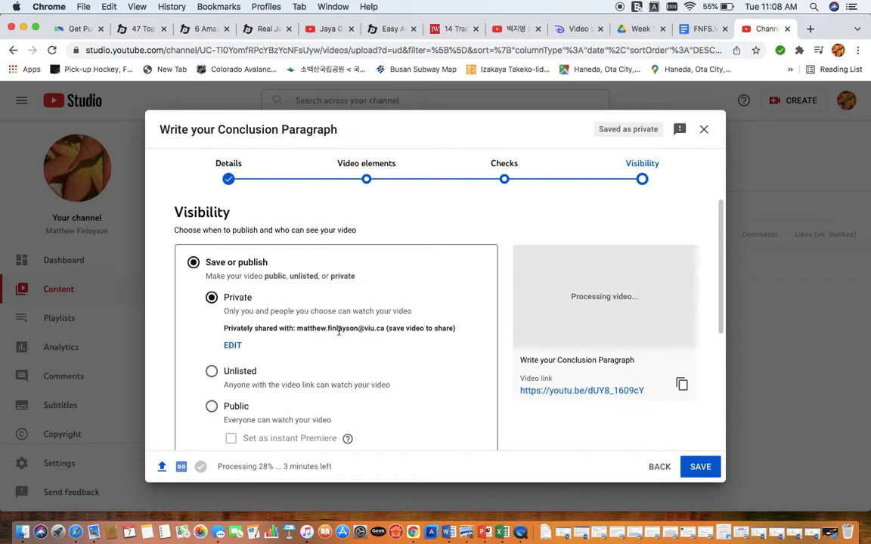
mouse_move(595, 389)
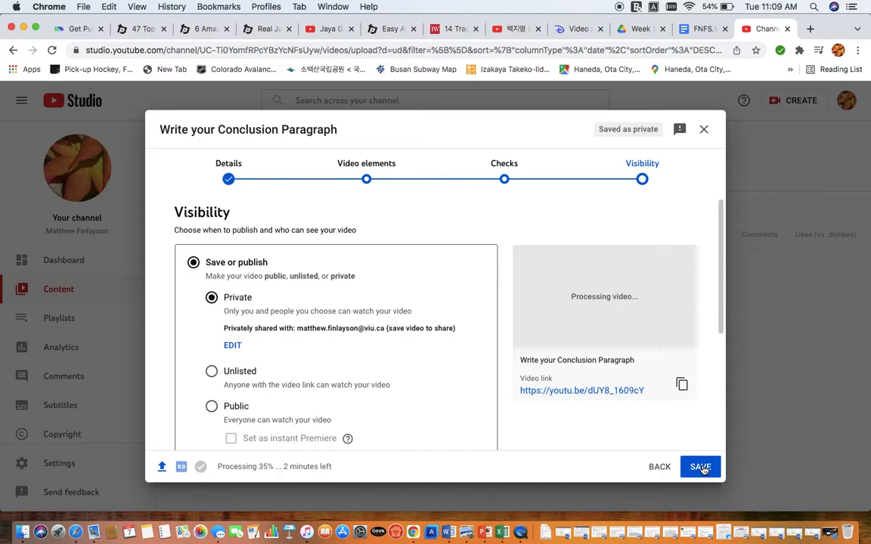
Save the private video and dismiss the processing notice to reach the channel content list.
left_click(698, 465)
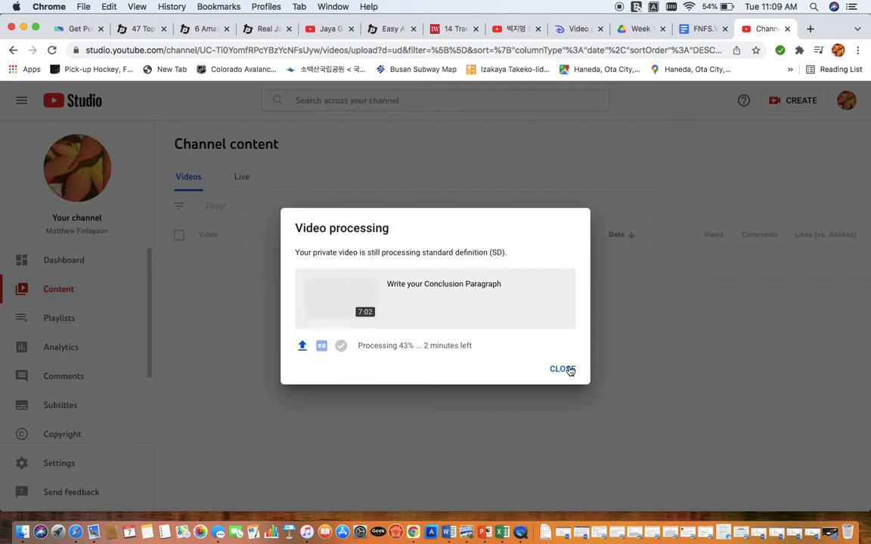
left_click(562, 368)
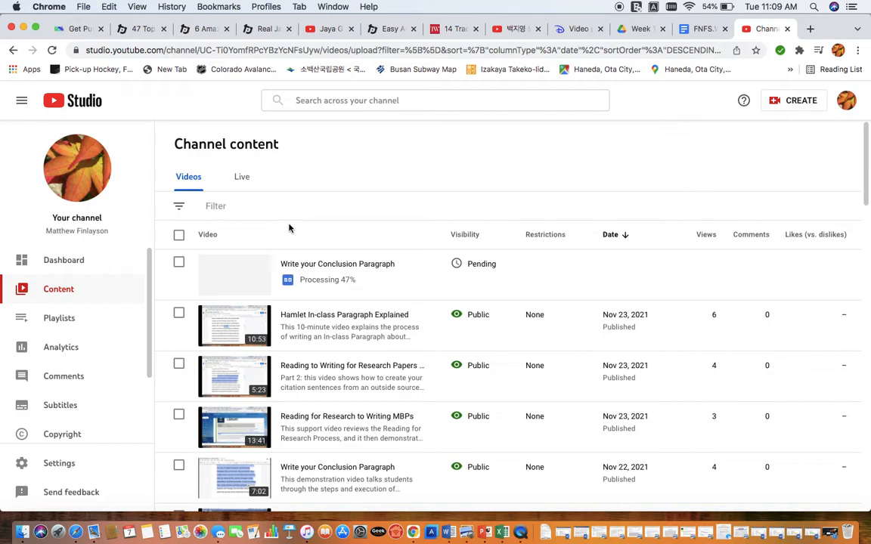
scroll("down", 3)
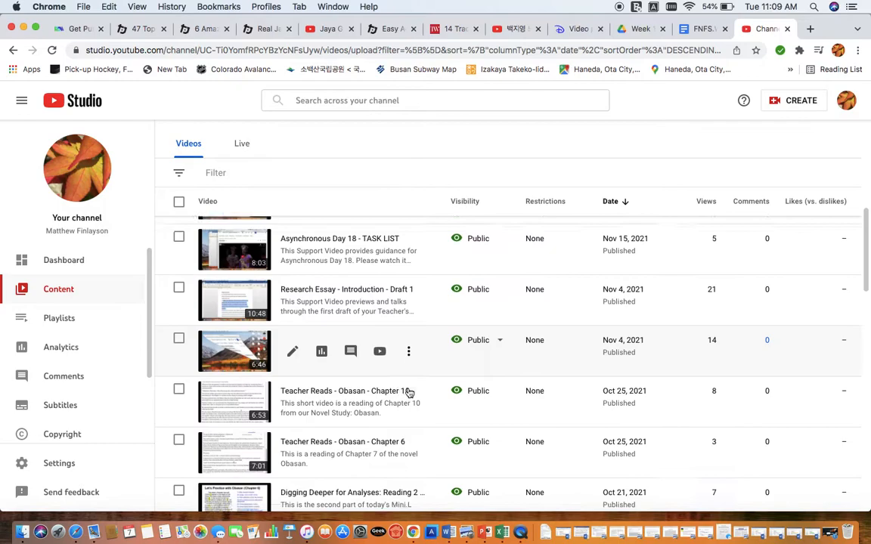
scroll("down", 3)
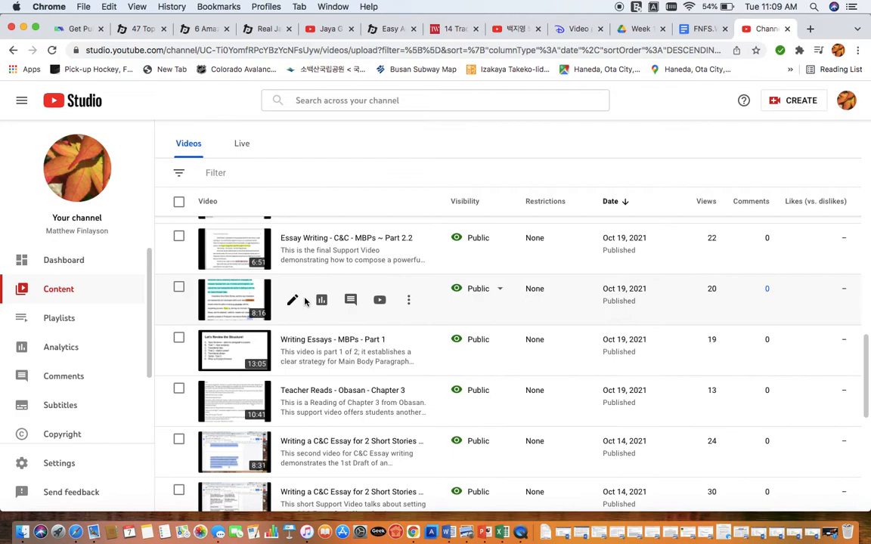
scroll("down", 3)
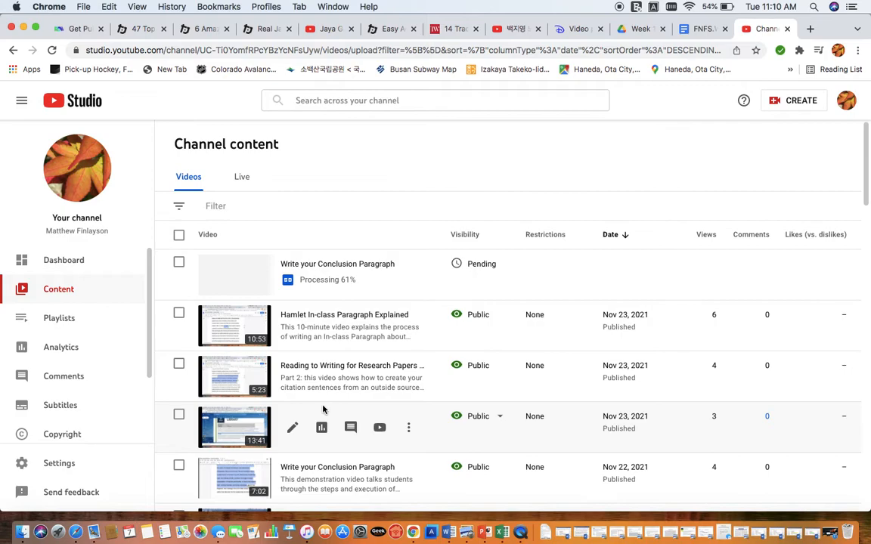
mouse_move(643, 408)
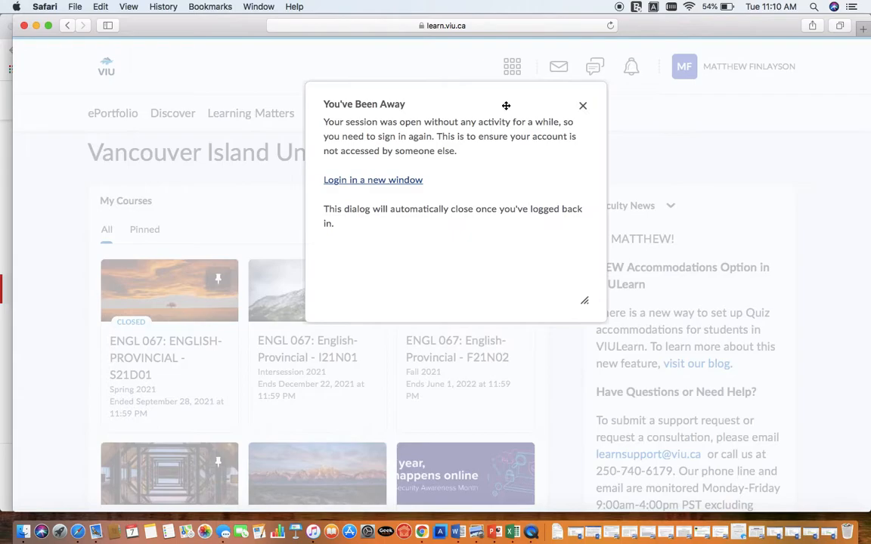
Log in again in a new window with the 'finlay' university account after the timeout.
left_click(371, 180)
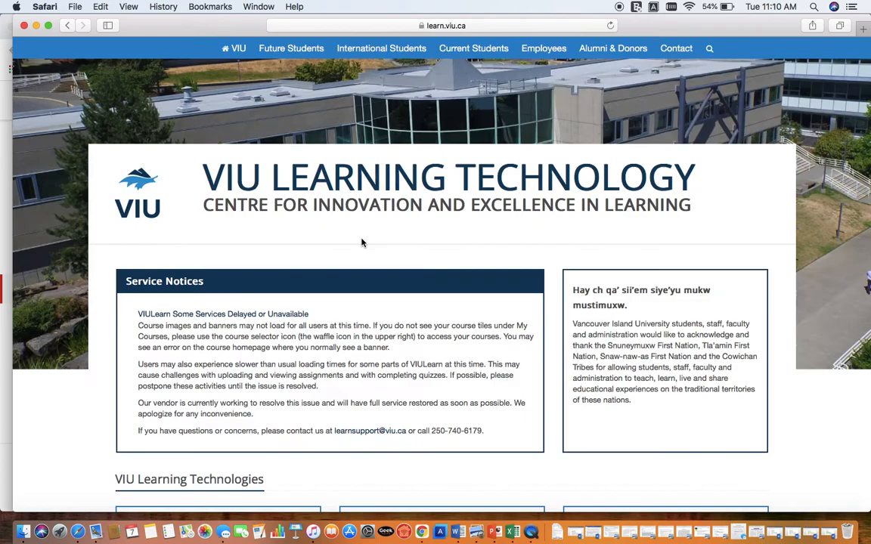
type("finlaysom")
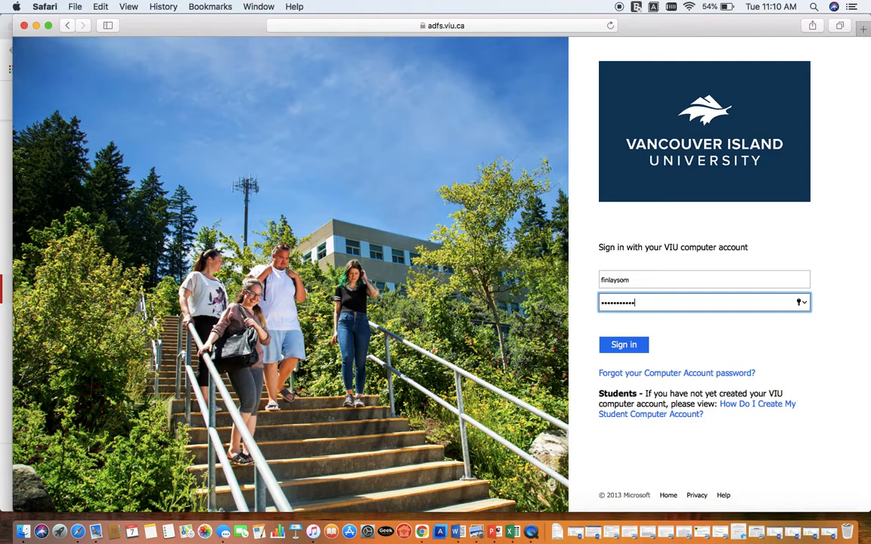
left_click(623, 344)
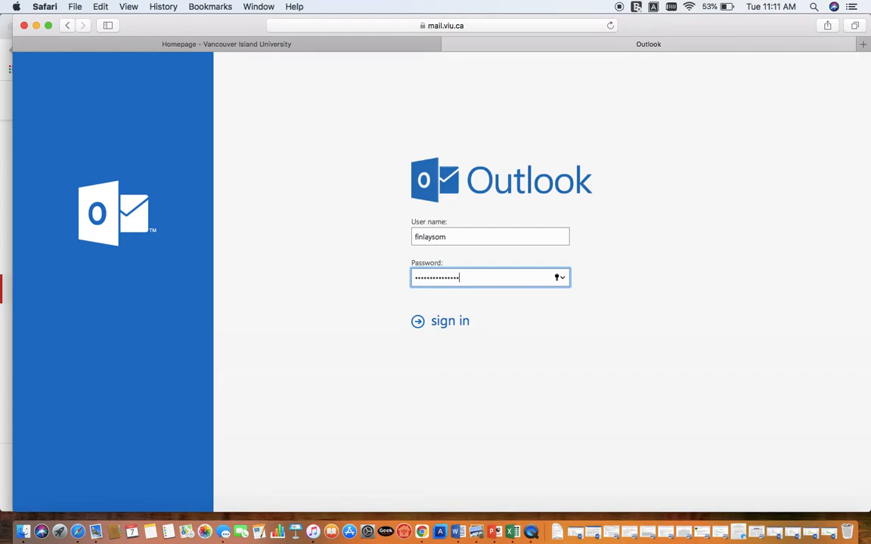
Sign in to the Outlook mailbox, then return to the YouTube Studio channel content.
left_click(450, 320)
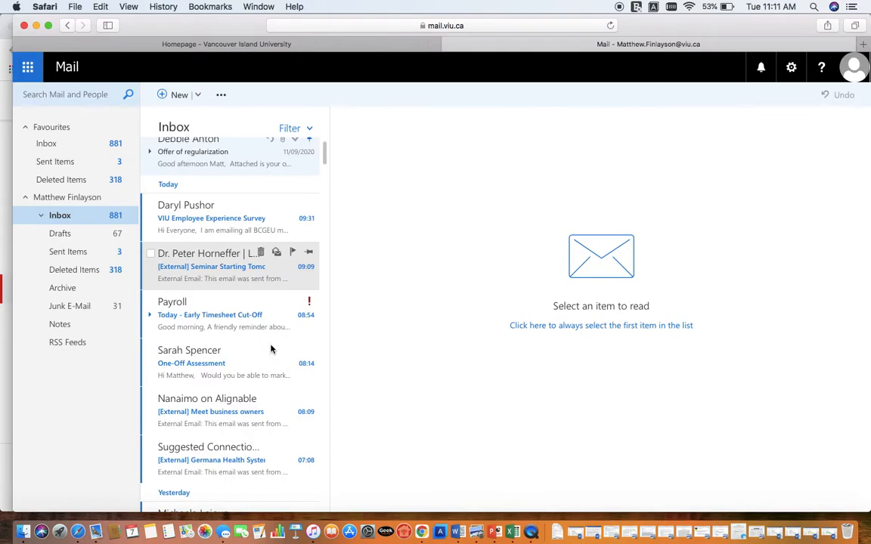
left_click(765, 29)
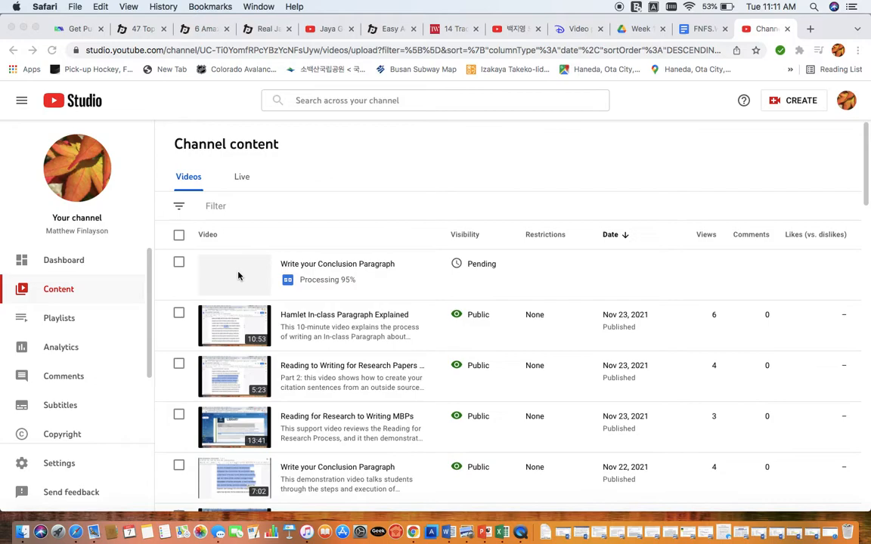
mouse_move(269, 291)
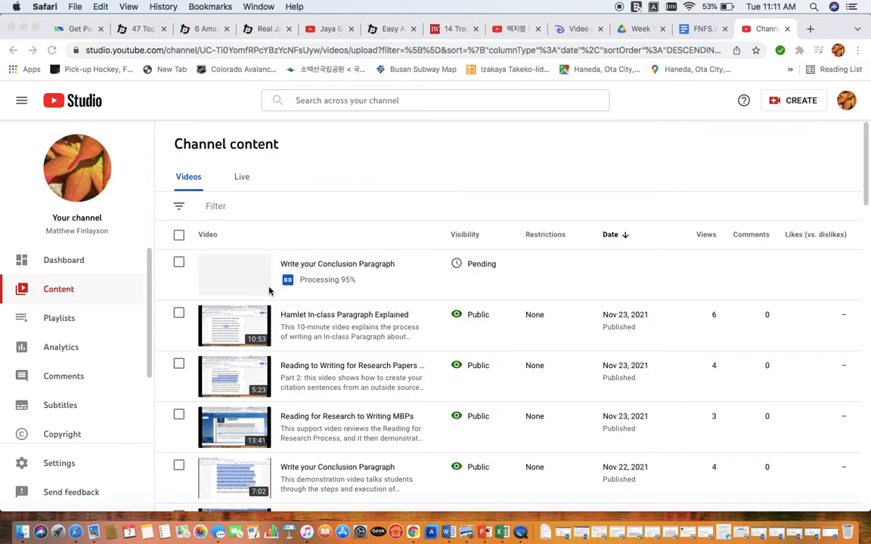